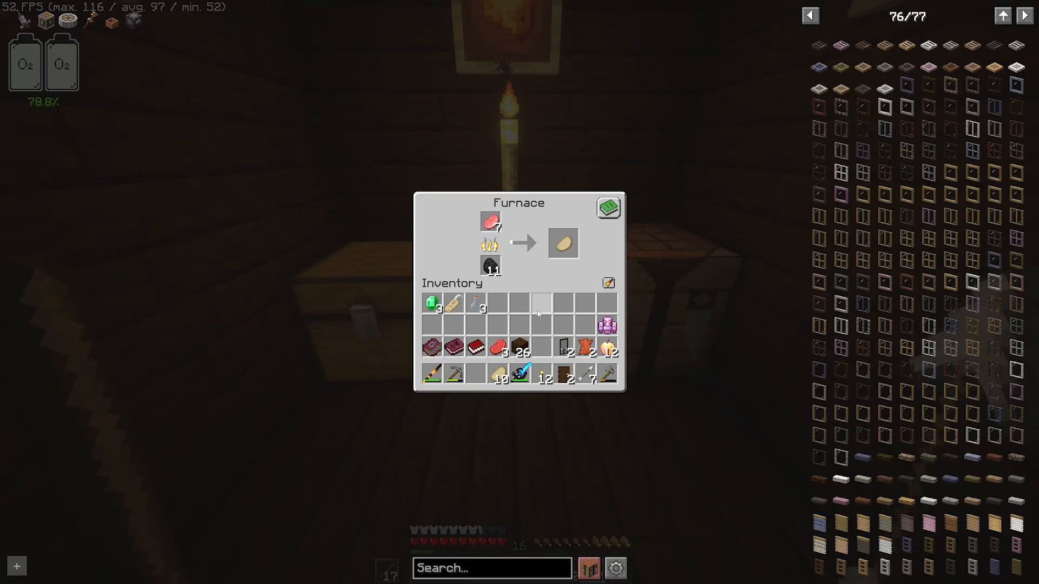
{"action": "mouse_move", "coordinate": [606, 325]}
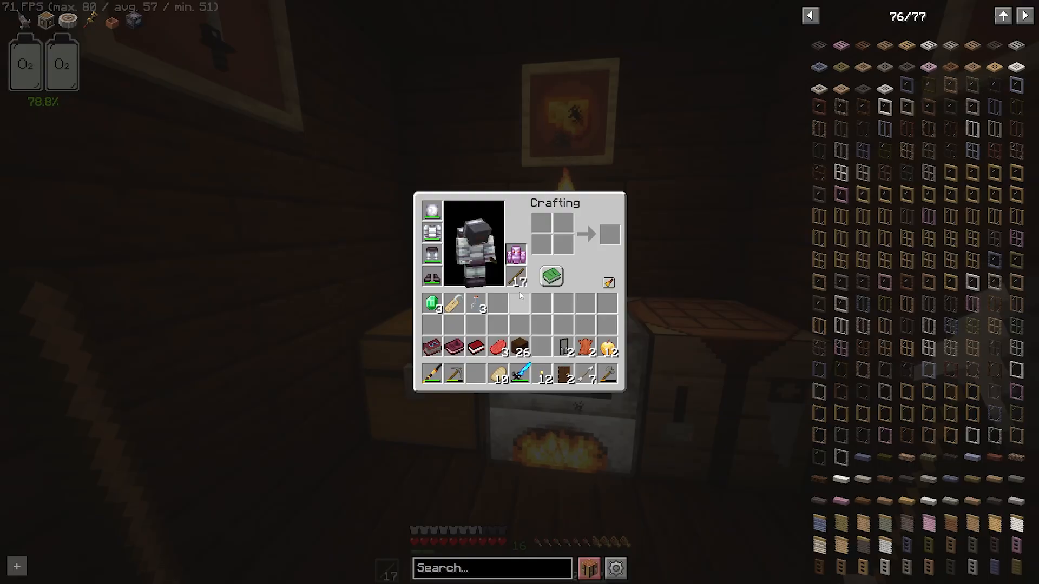
{"action": "mouse_move", "coordinate": [515, 256]}
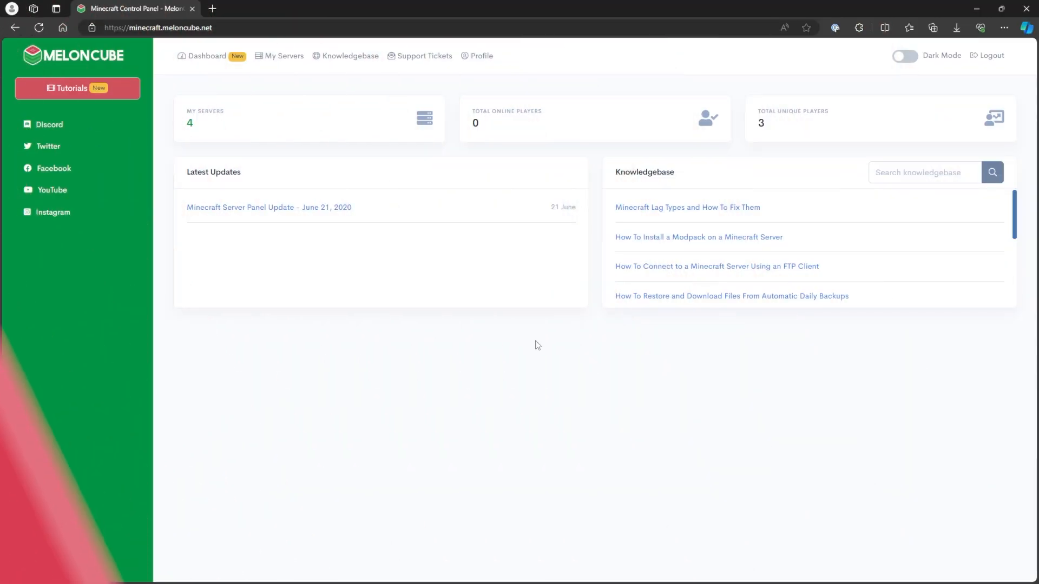
{"action": "mouse_move", "coordinate": [529, 363]}
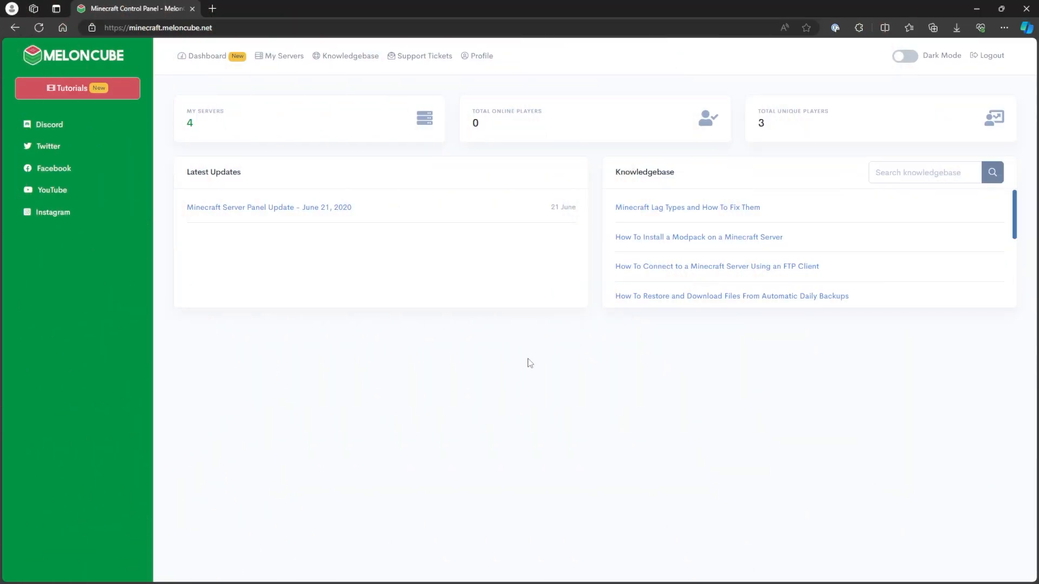
{"action": "mouse_move", "coordinate": [229, 109]}
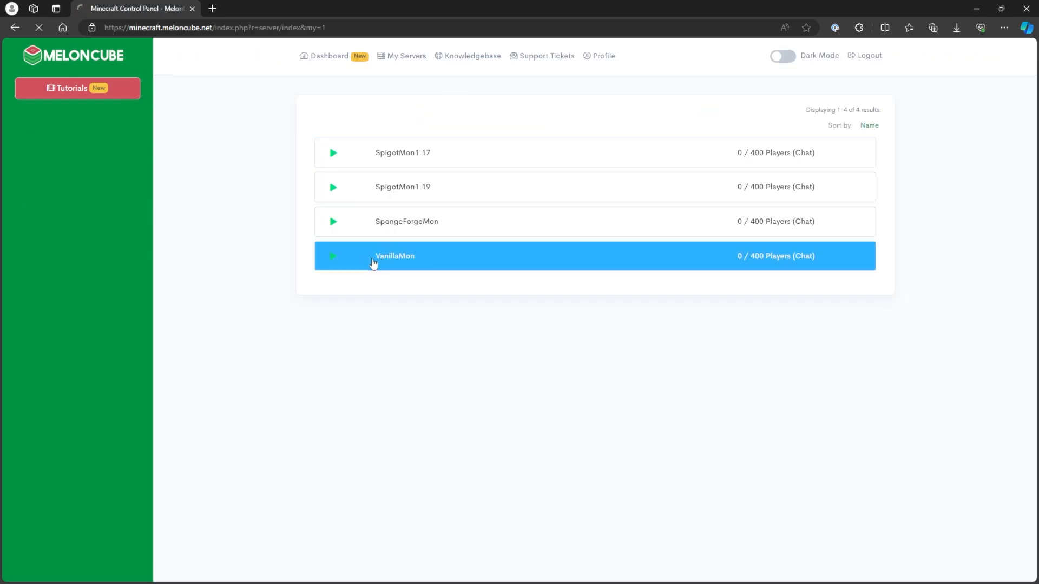
Step: Bring the VanillaMon server Offline from its control page
{"action": "left_click", "coordinate": [393, 255]}
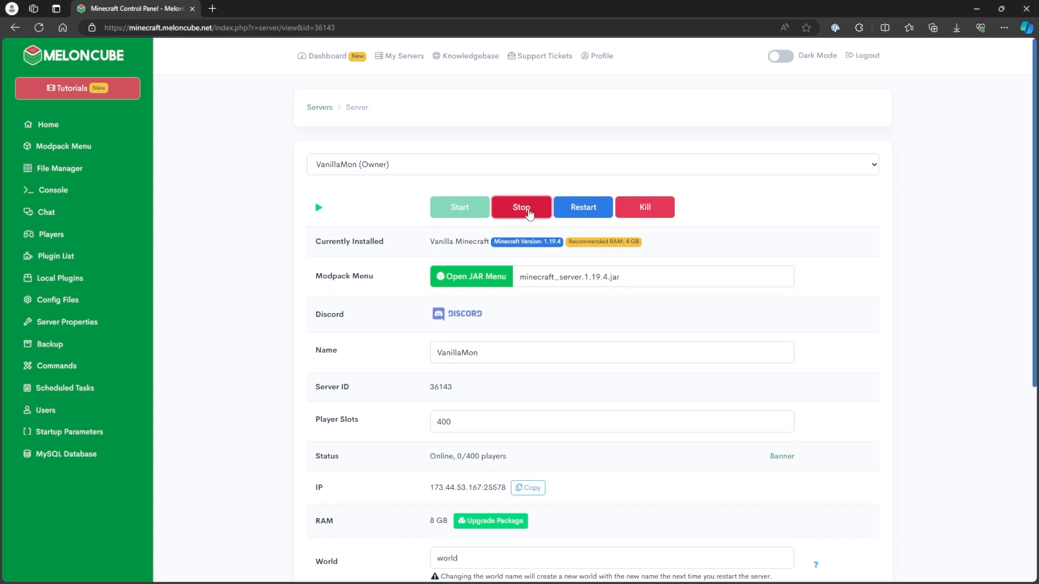
{"action": "left_click", "coordinate": [521, 208]}
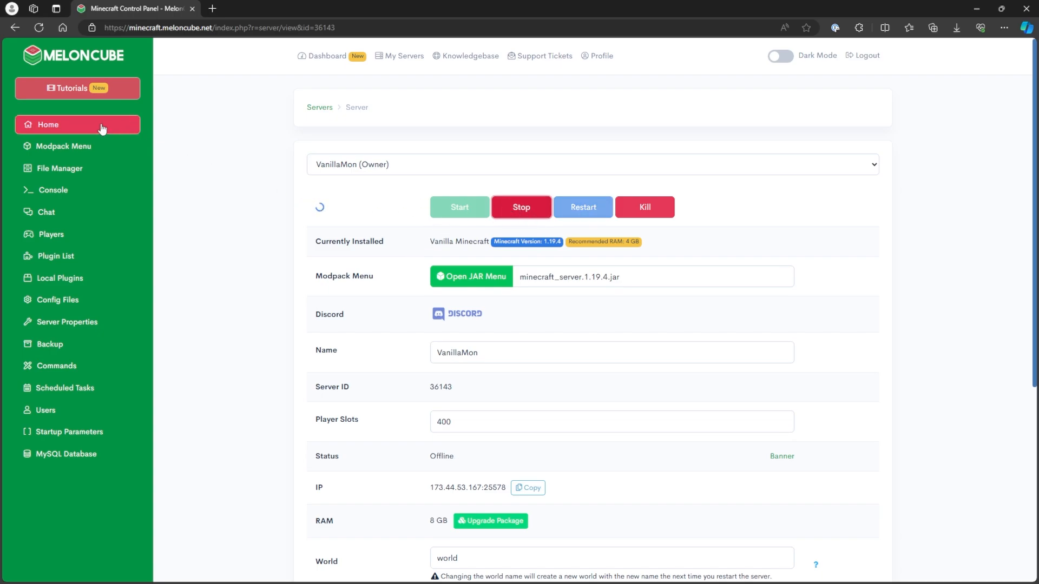
{"action": "scroll", "scroll_direction": "down", "scroll_amount": 3}
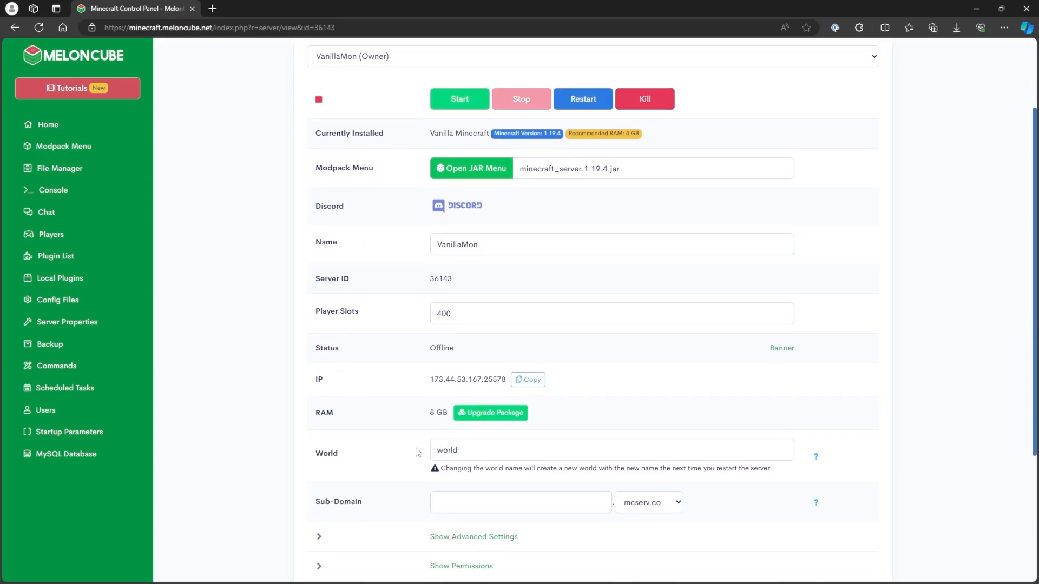
Step: Browse to world/playerdata and tick the single player .dat file
{"action": "left_click", "coordinate": [59, 169]}
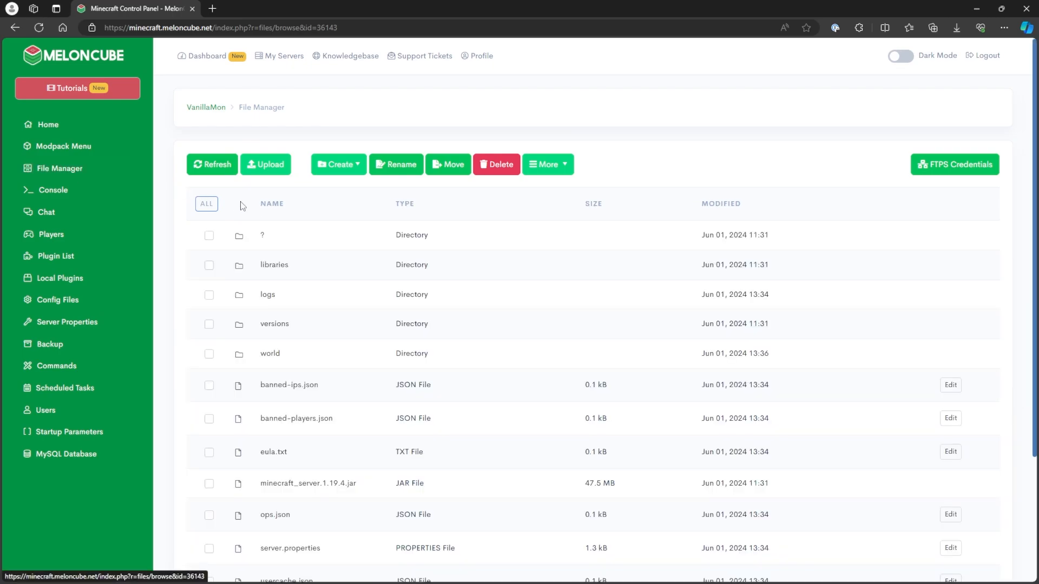
{"action": "scroll", "scroll_direction": "down", "scroll_amount": 3}
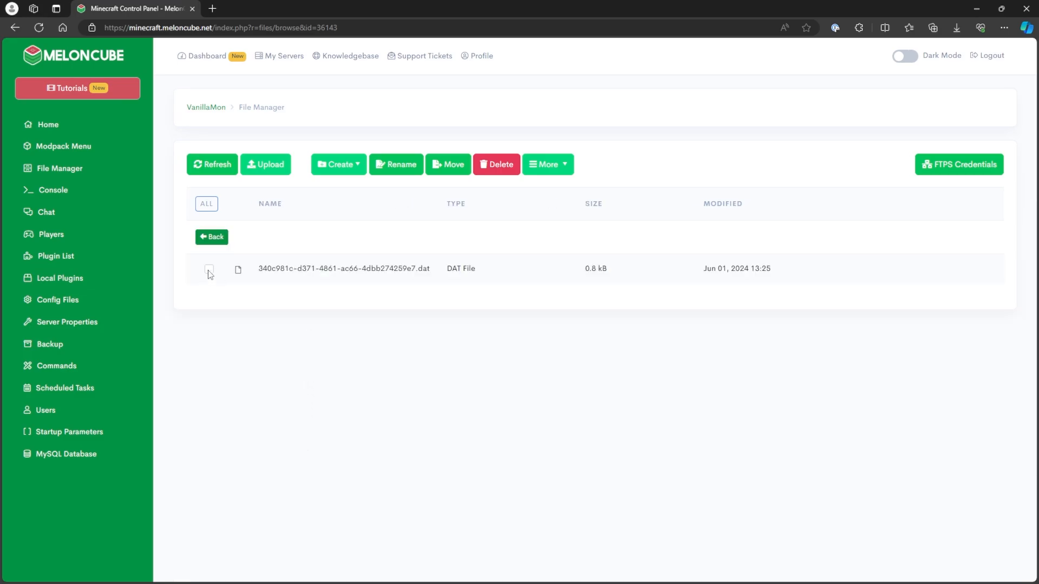
{"action": "left_click", "coordinate": [209, 270]}
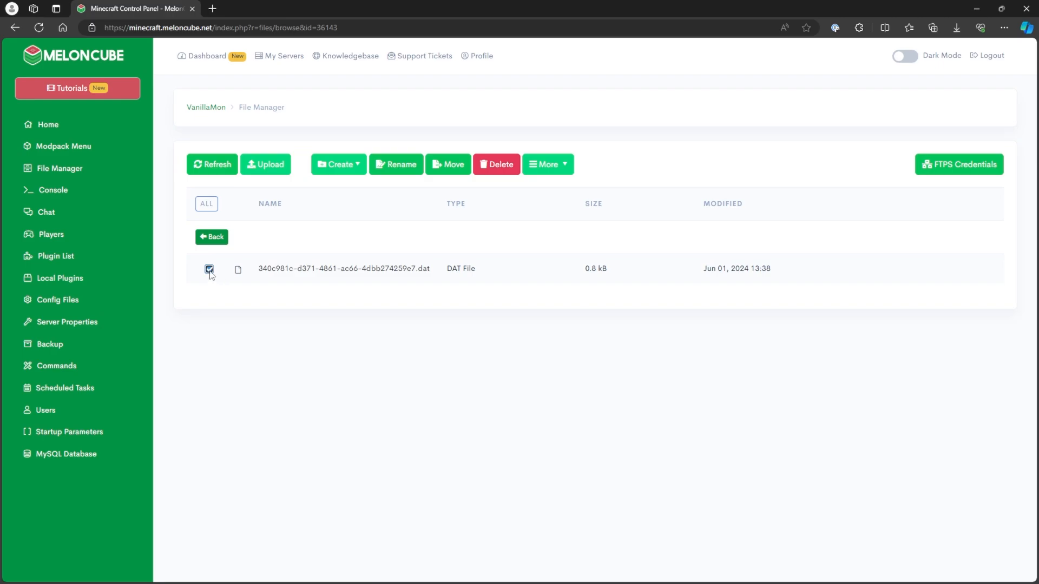
Step: Delete the marked .dat file, leaving playerdata empty, and start VanillaMon again
{"action": "left_click", "coordinate": [496, 164]}
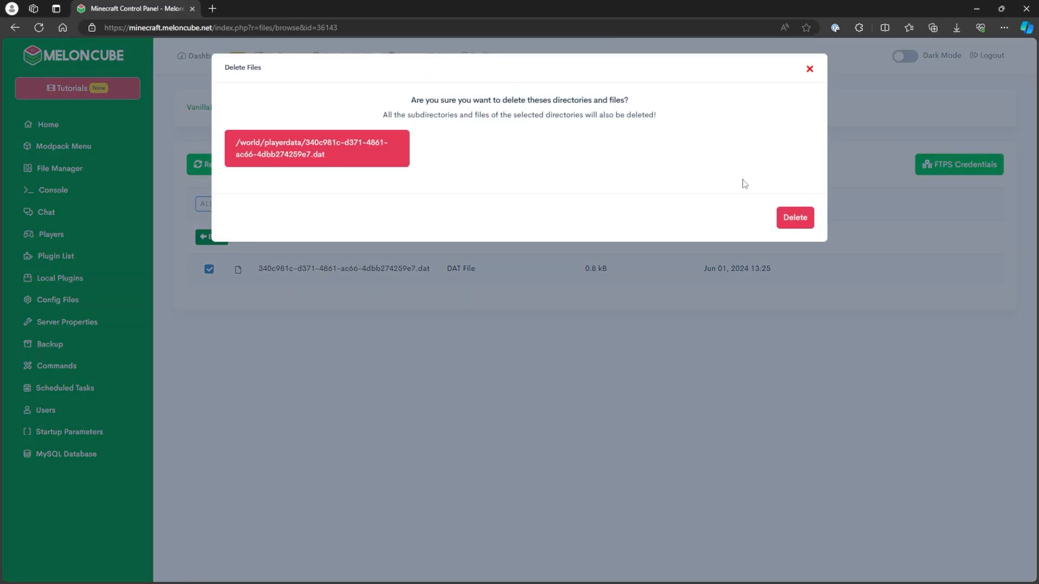
{"action": "left_click", "coordinate": [793, 218]}
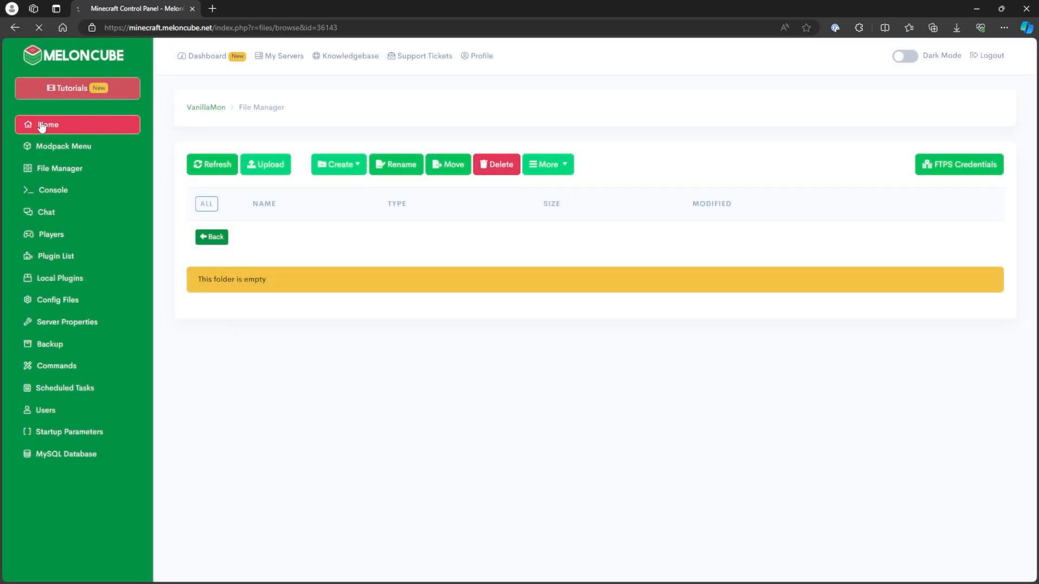
{"action": "left_click", "coordinate": [47, 125]}
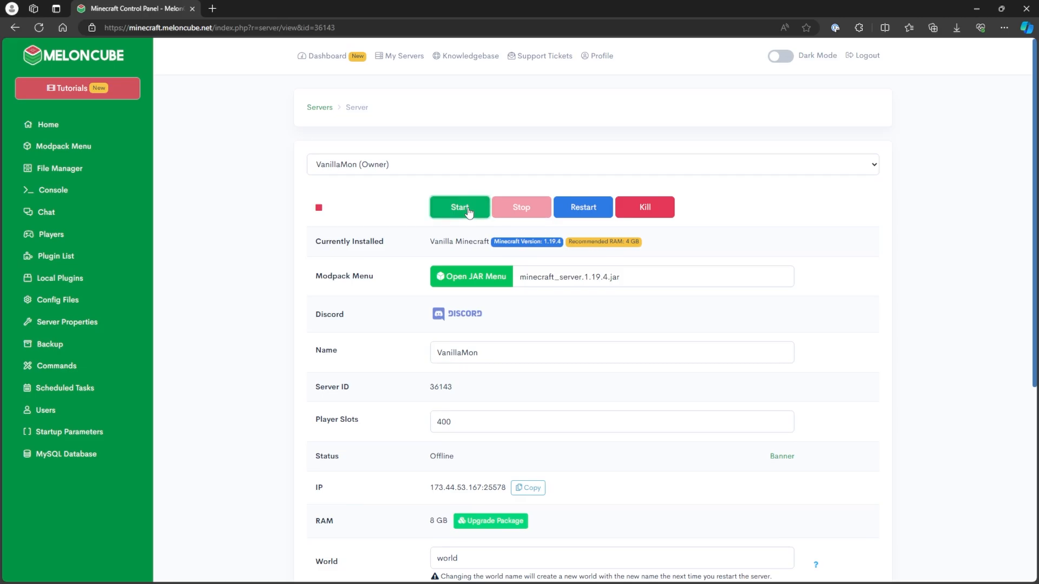
{"action": "left_click", "coordinate": [459, 207]}
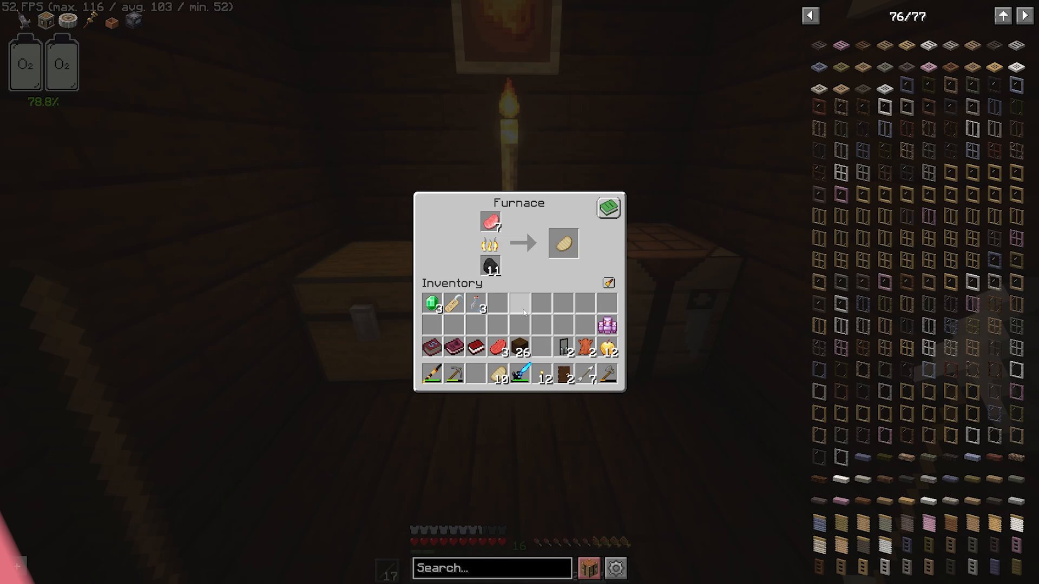
{"action": "mouse_move", "coordinate": [606, 328]}
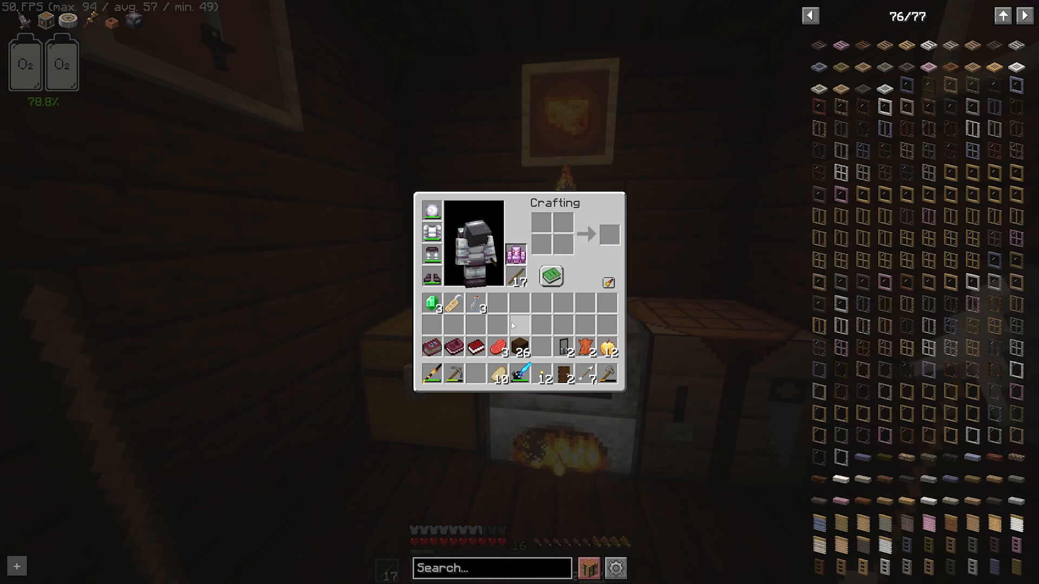
Step: Close the inventory with Escape and resume play in the wooden room
{"action": "key", "text": "Escape"}
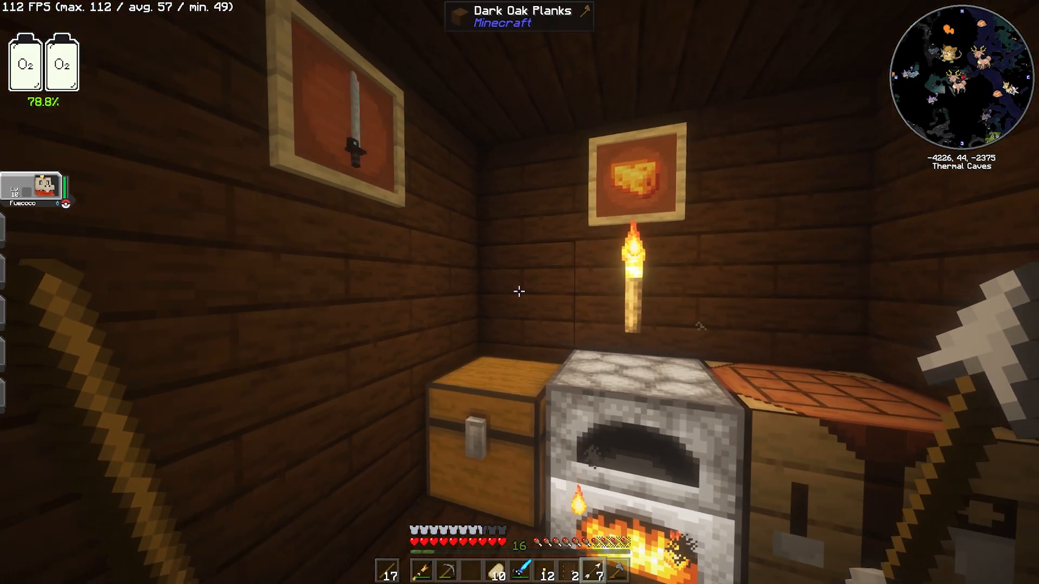